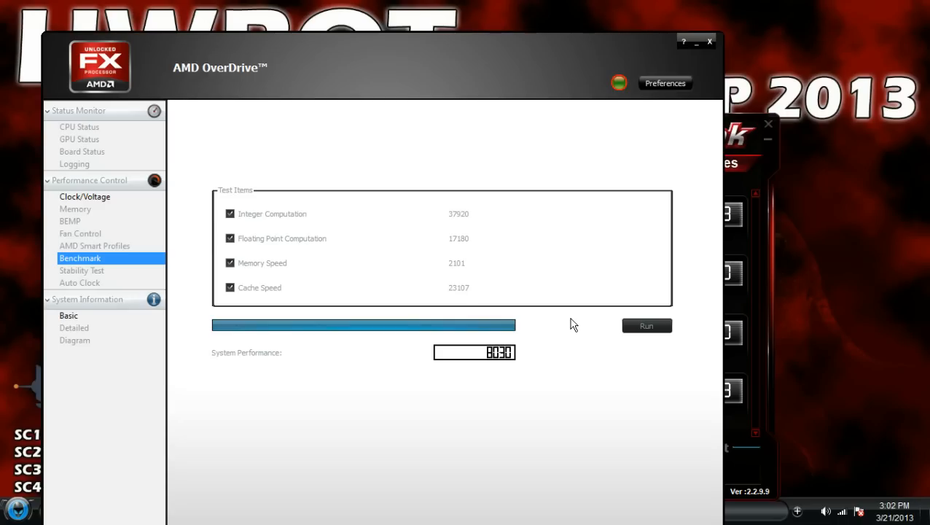
mouse_move(697, 46)
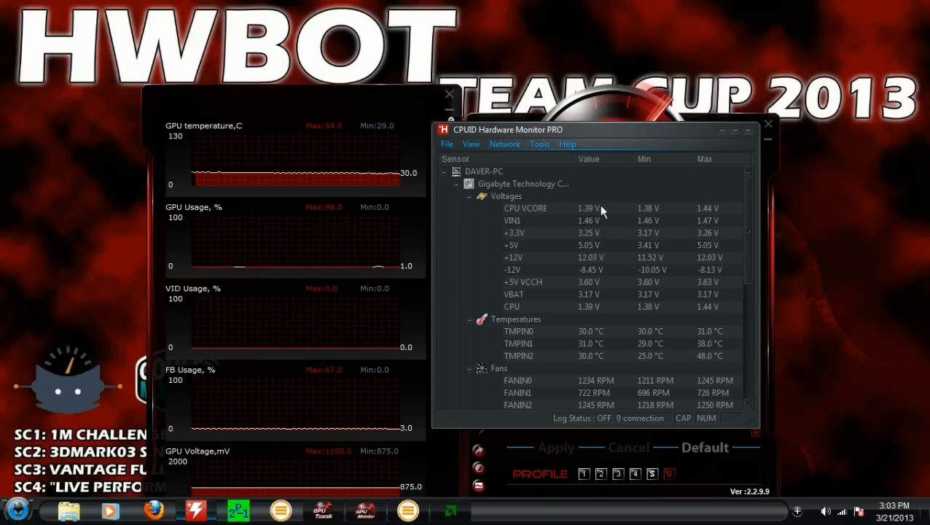
mouse_move(610, 222)
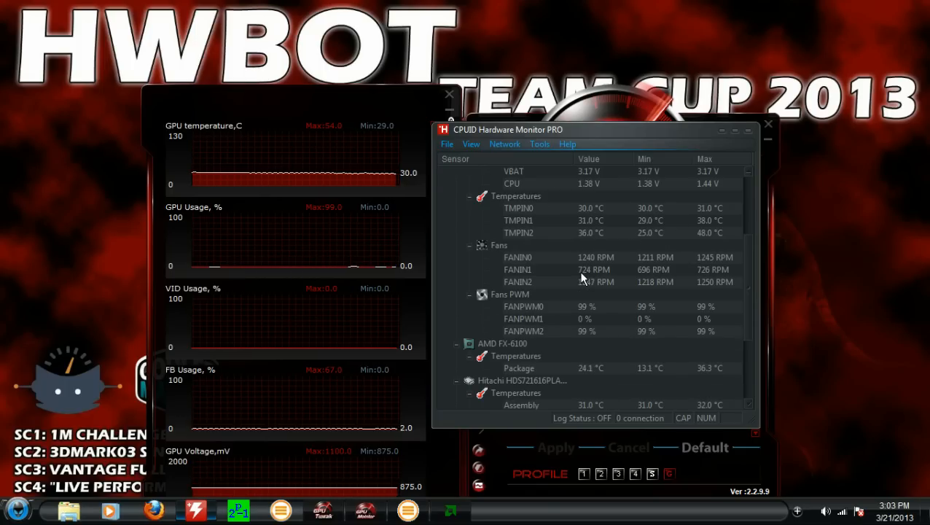
mouse_move(746, 372)
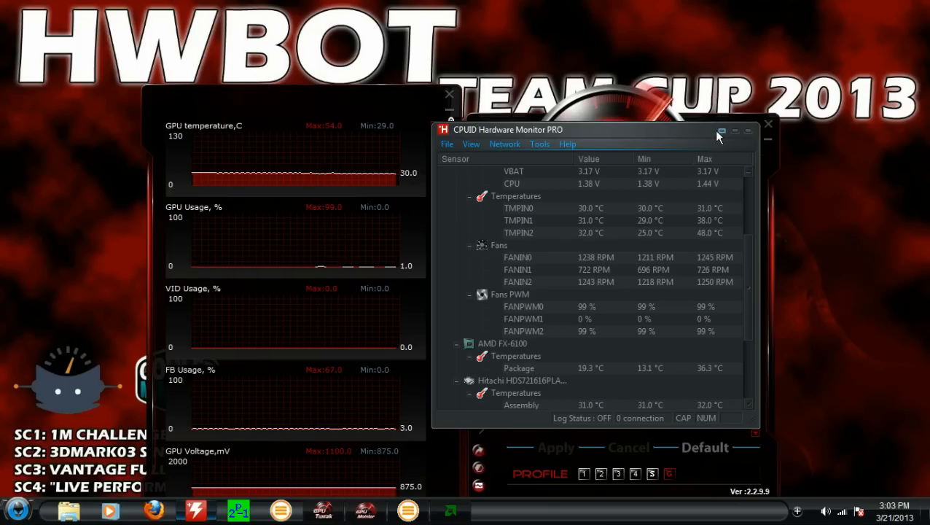
mouse_move(721, 132)
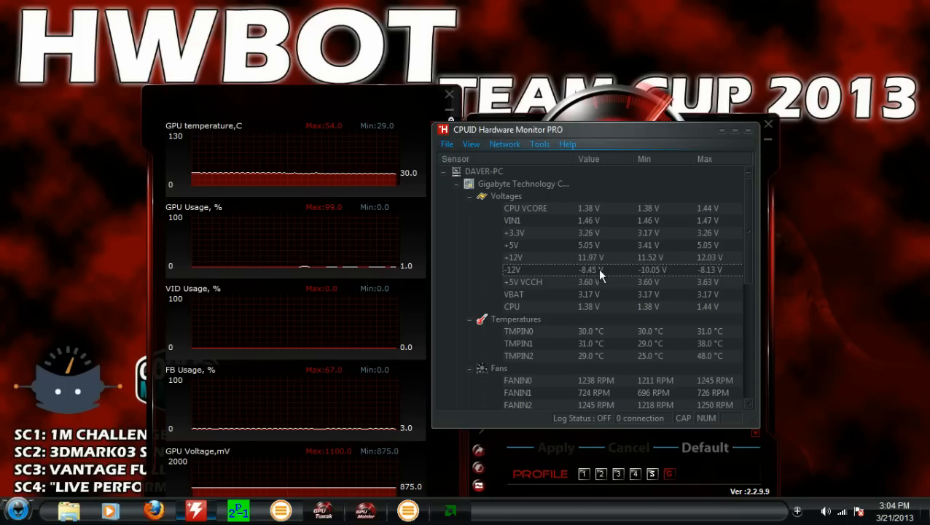
mouse_move(420, 352)
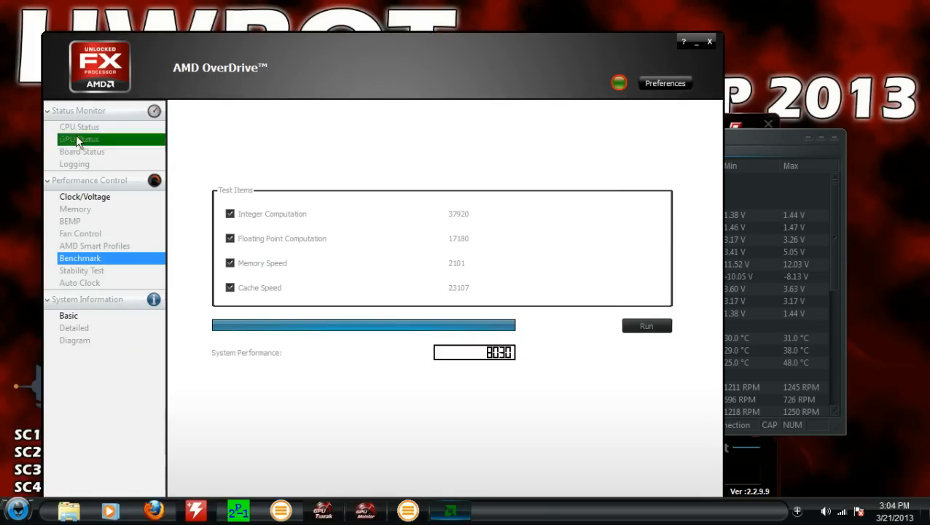
mouse_move(291, 395)
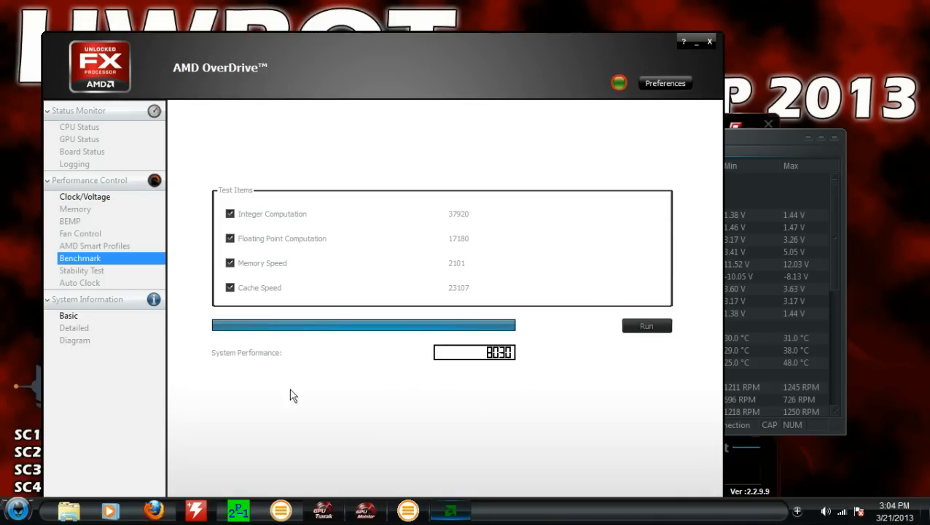
Show the Clock/Voltage page listing six cores at 4000 MHz and CPU VID 1.2375 V
left_click(85, 196)
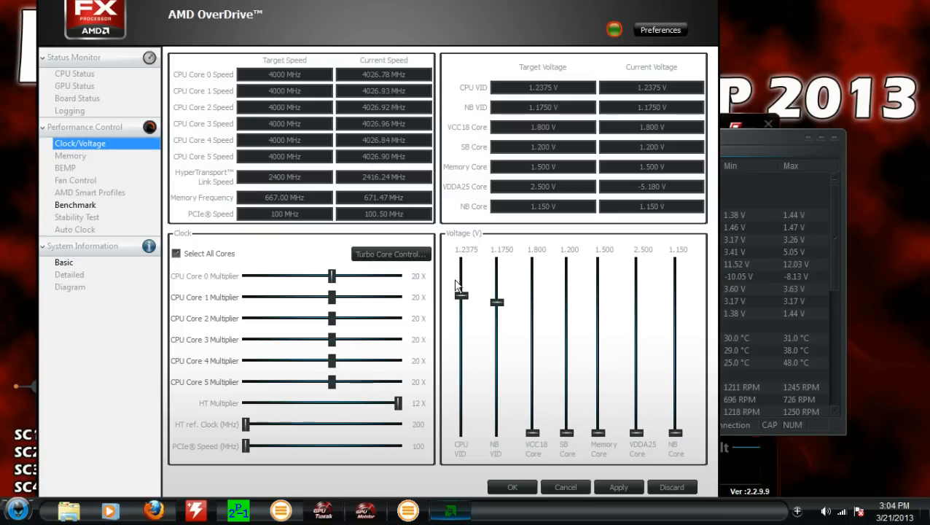
mouse_move(455, 306)
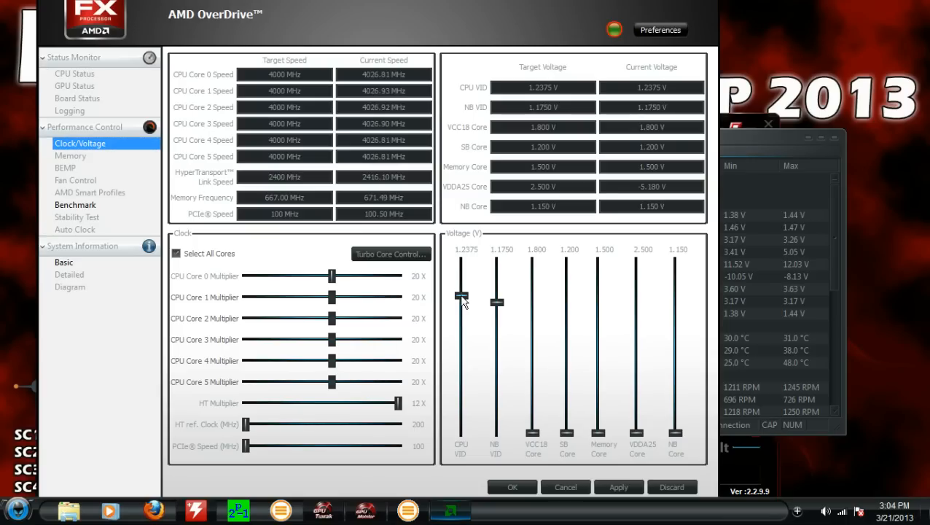
Raise the CPU VID slider and apply it, accepting the overclocking warning
left_click_drag(460, 301, 461, 292)
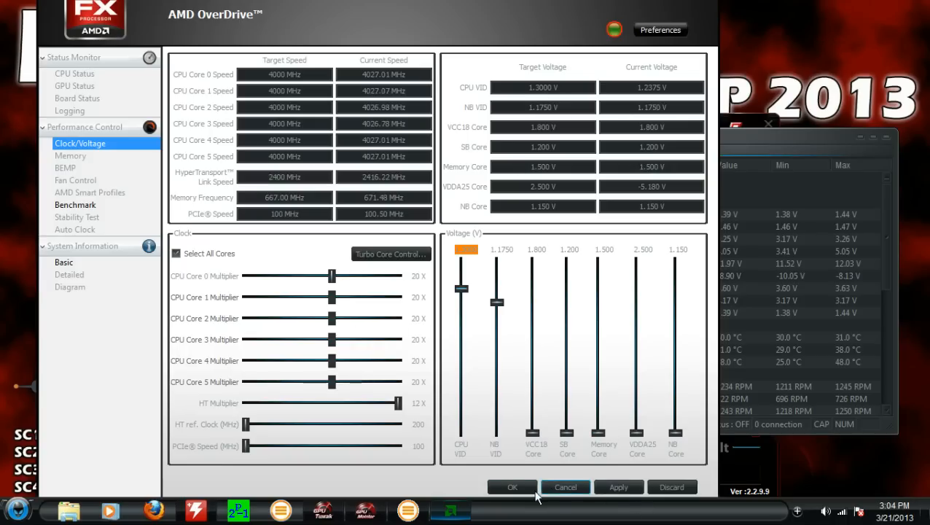
left_click(618, 487)
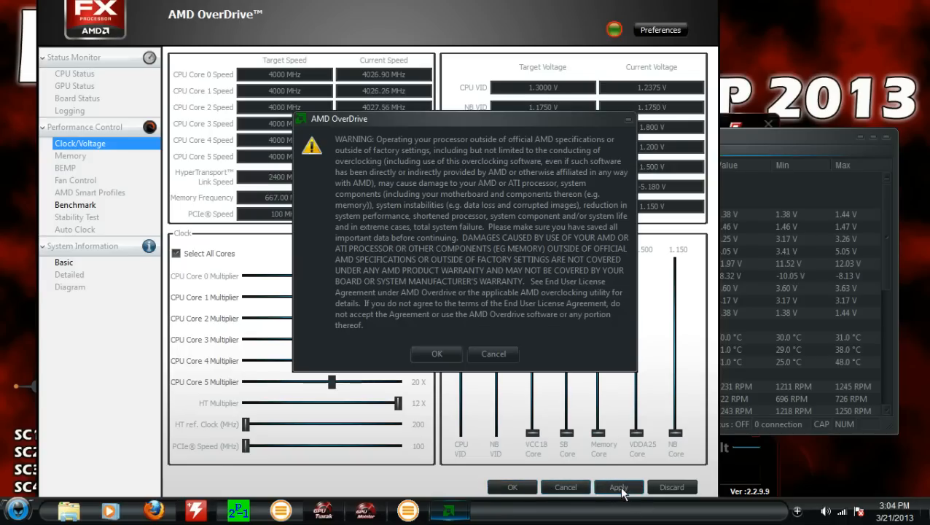
left_click(436, 355)
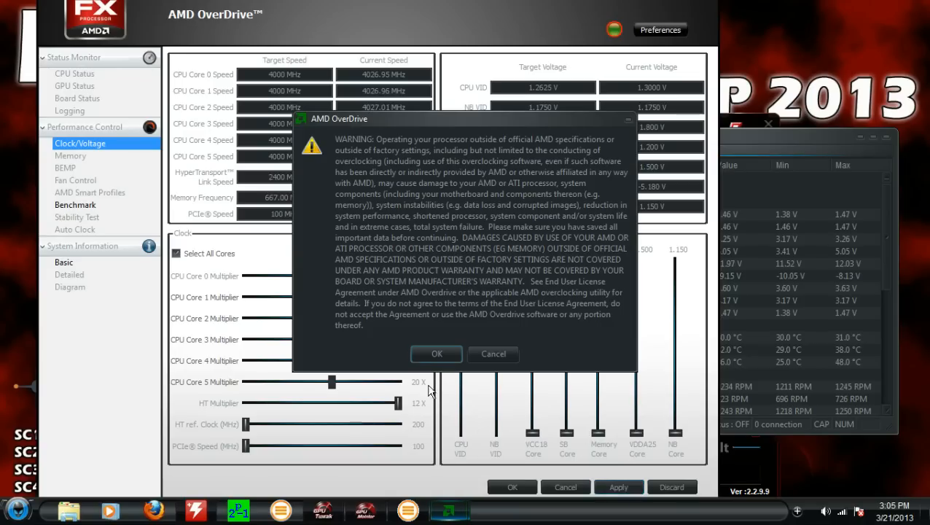
Fine-tune CPU VID to 1.2500 V and apply it, accepting the warnings
left_click(436, 354)
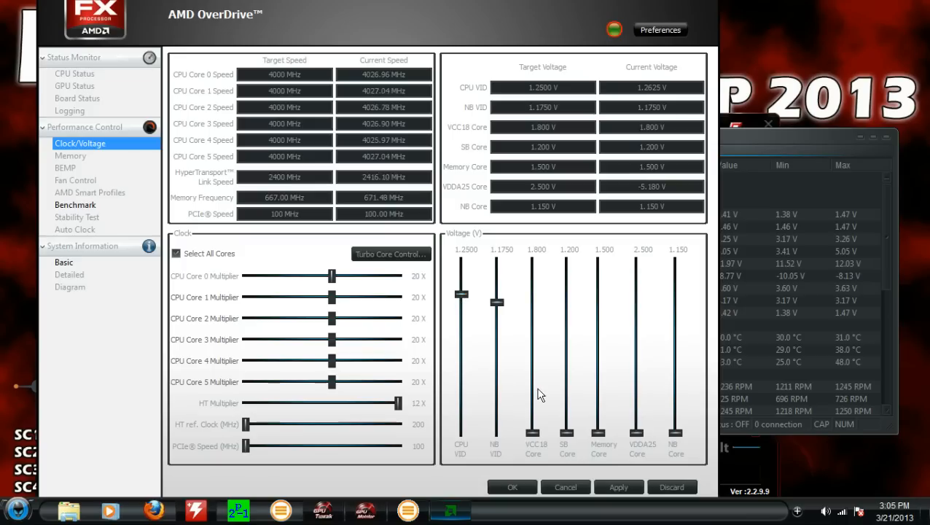
left_click(618, 487)
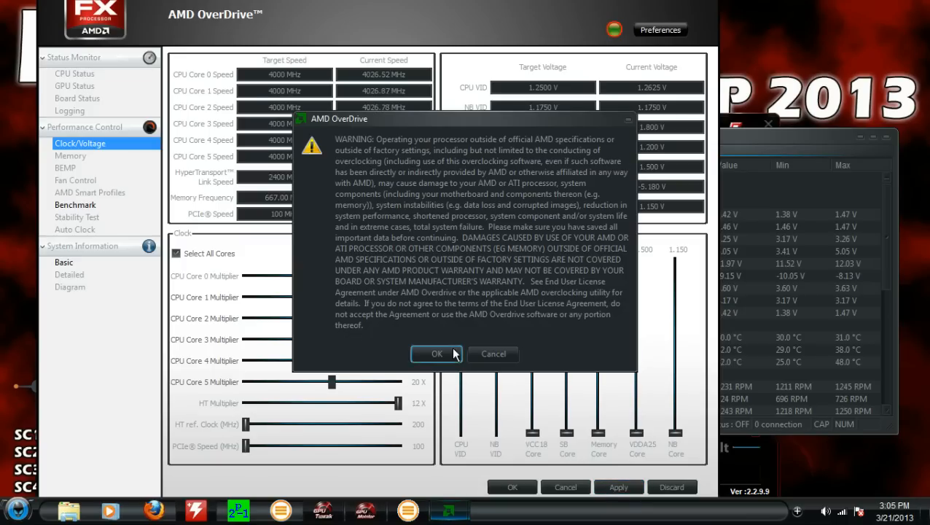
left_click(438, 354)
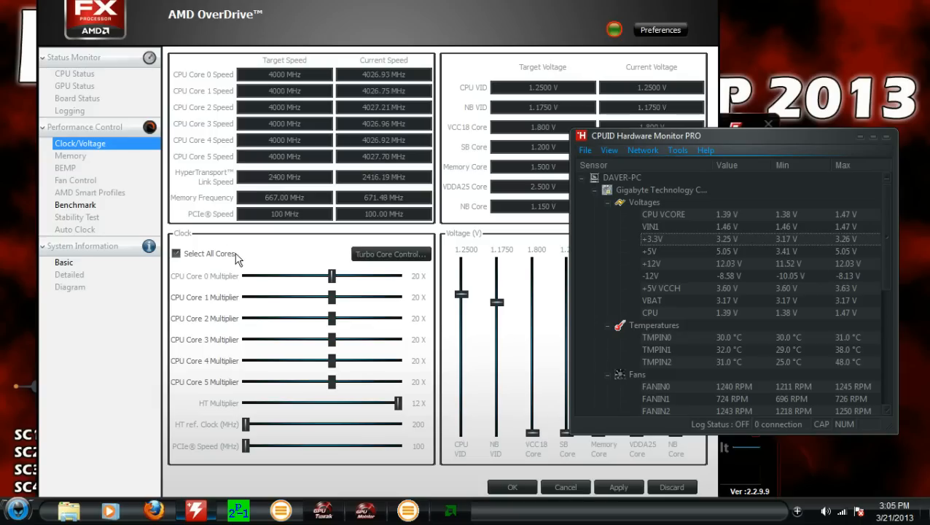
mouse_move(76, 217)
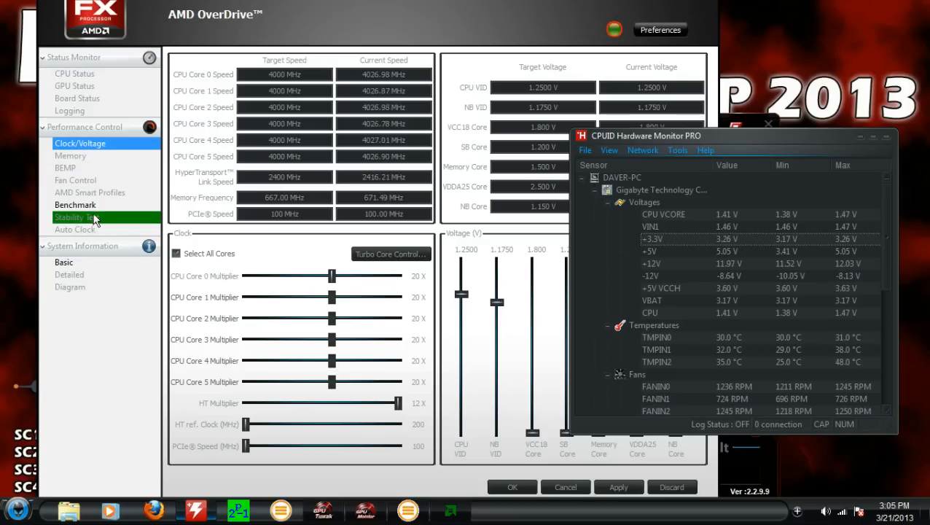
Switch to AMD OverDrive's Benchmark page after checking CPU VCORE
left_click(76, 204)
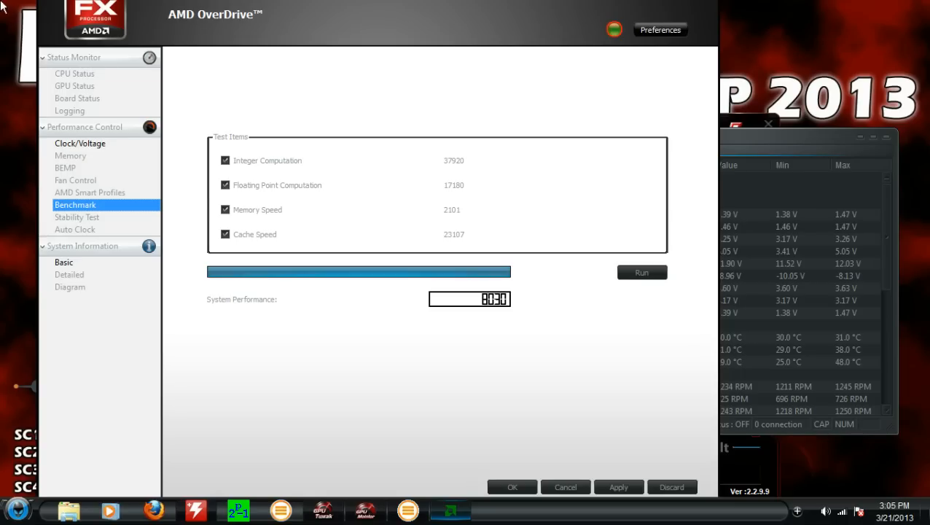
Leave the benchmark results page after reviewing the scores
left_click(75, 72)
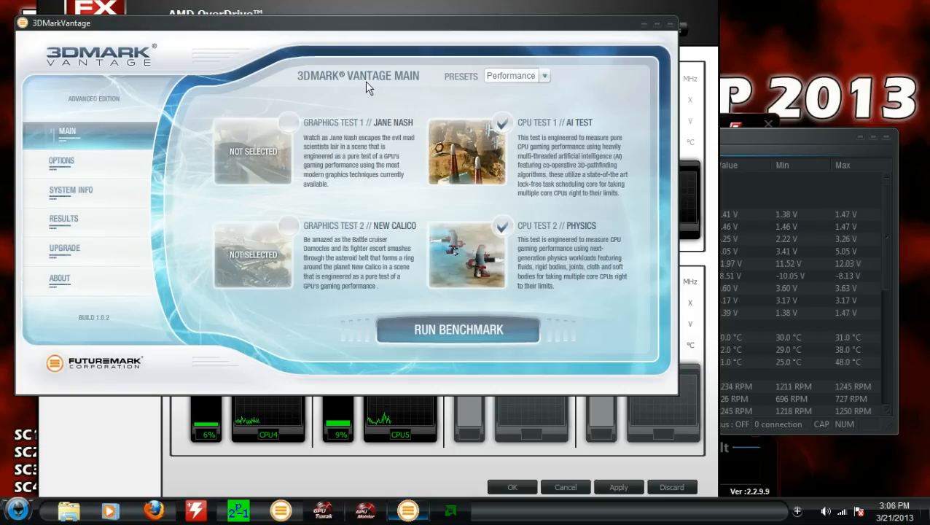
mouse_move(291, 510)
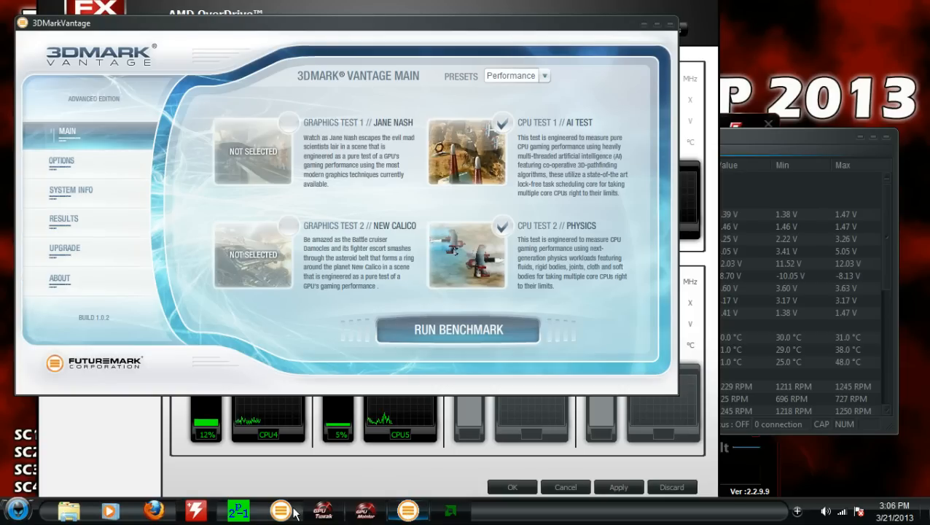
mouse_move(280, 511)
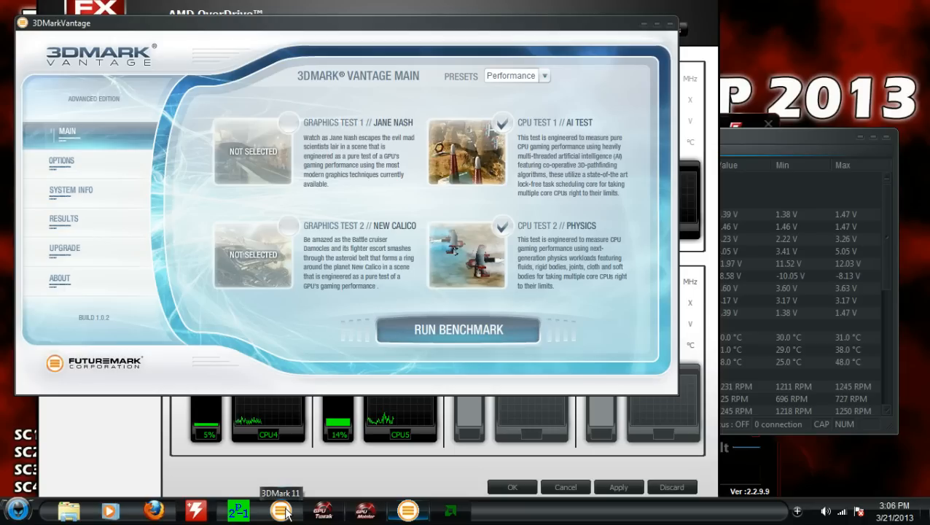
mouse_move(264, 59)
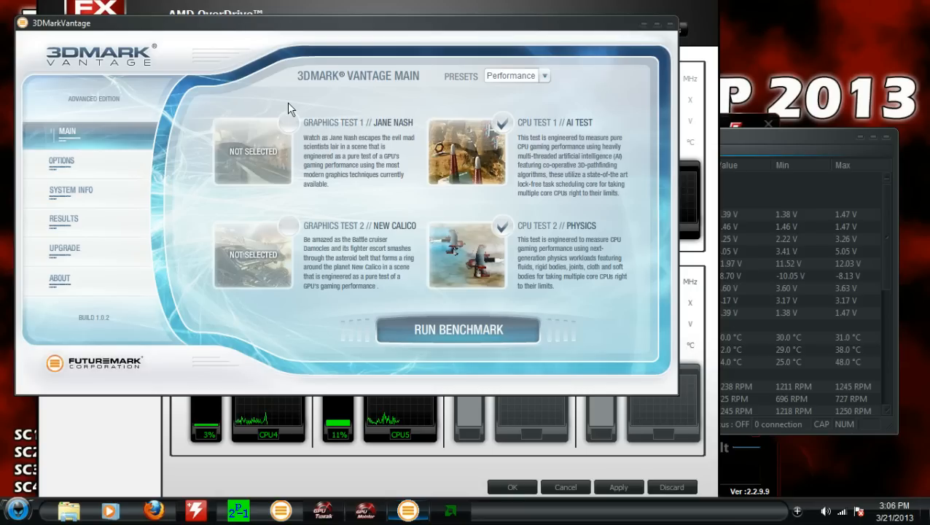
mouse_move(301, 128)
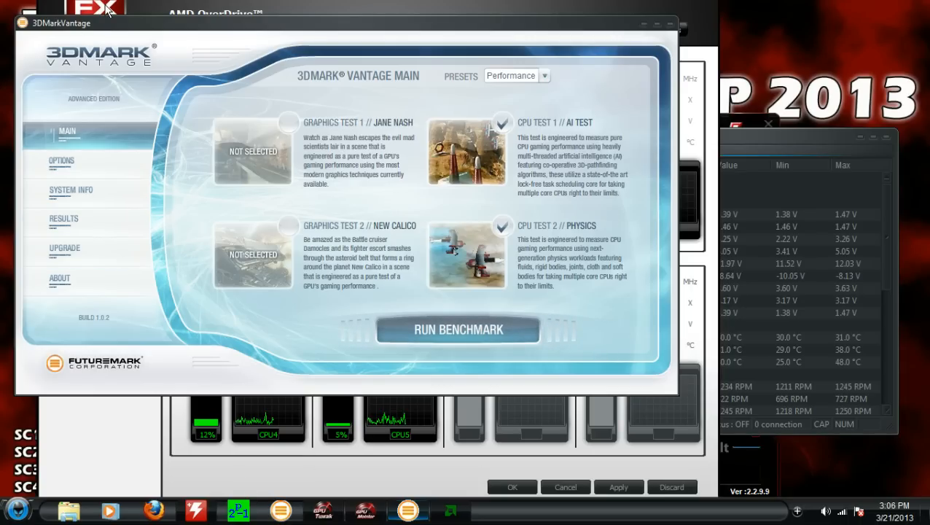
mouse_move(70, 190)
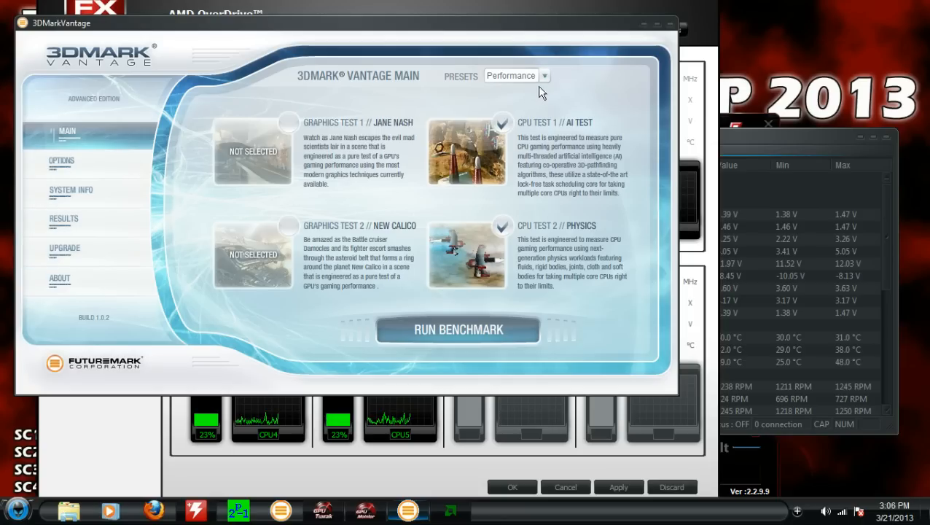
Keep the Performance preset in 3DMark Vantage with only the two CPU tests checked
left_click(545, 76)
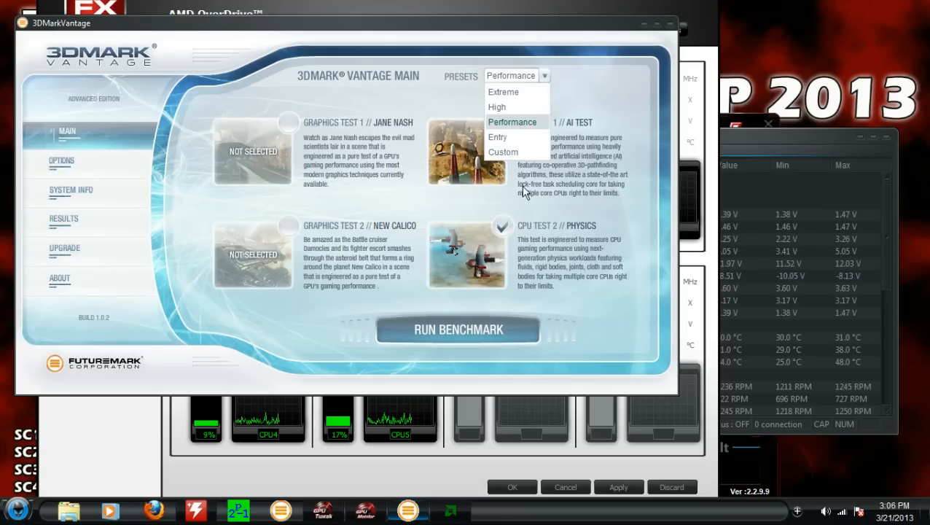
mouse_move(520, 107)
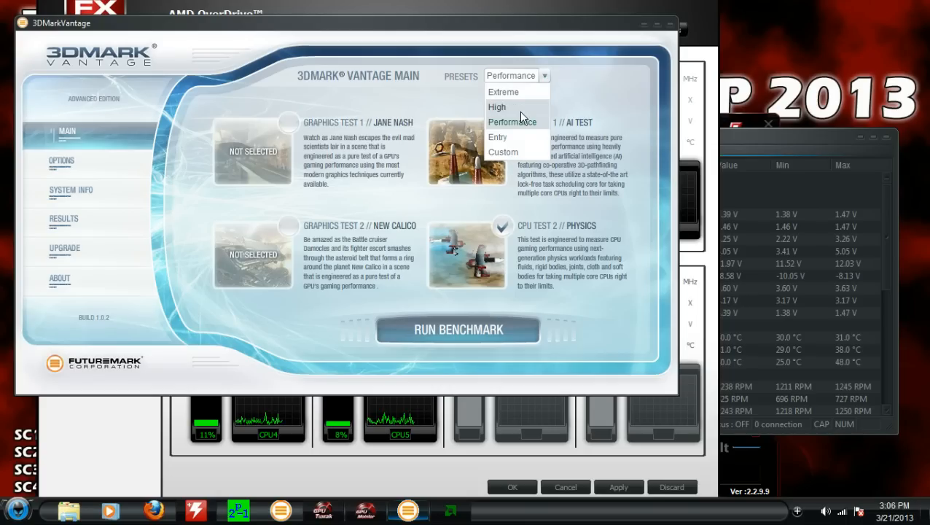
mouse_move(532, 126)
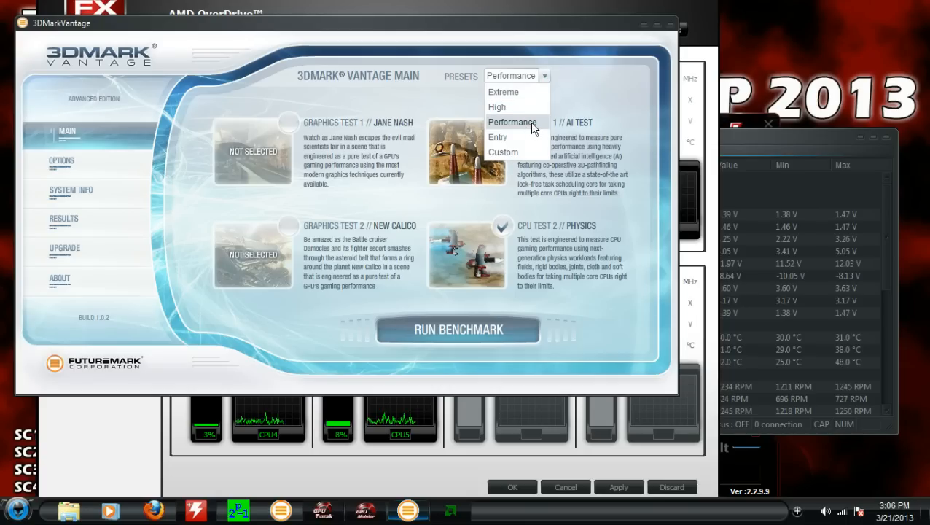
left_click(512, 123)
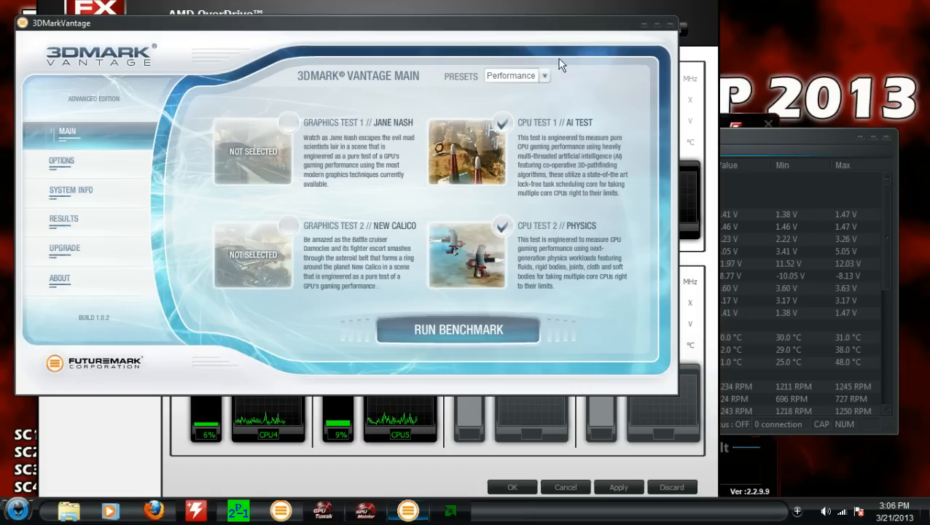
left_click(544, 76)
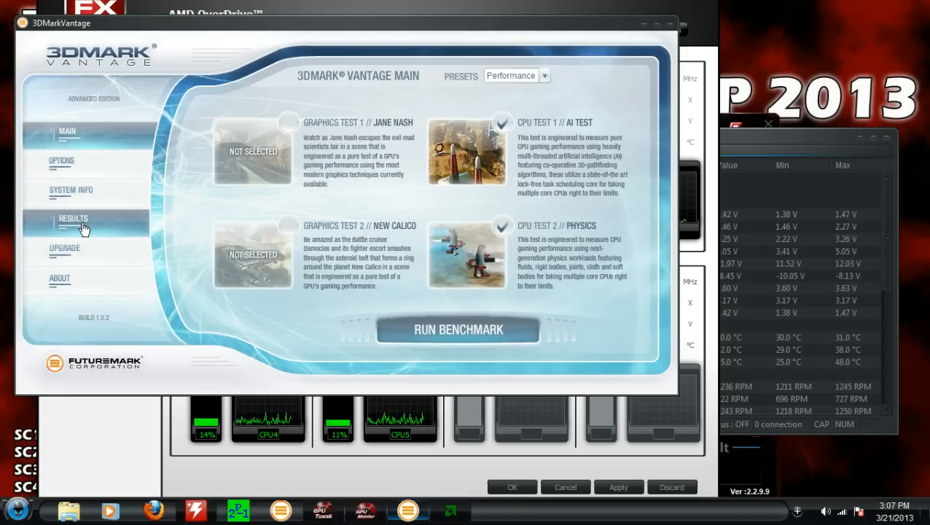
View the Results page showing CPU score 45731 and overall score P0
left_click(73, 218)
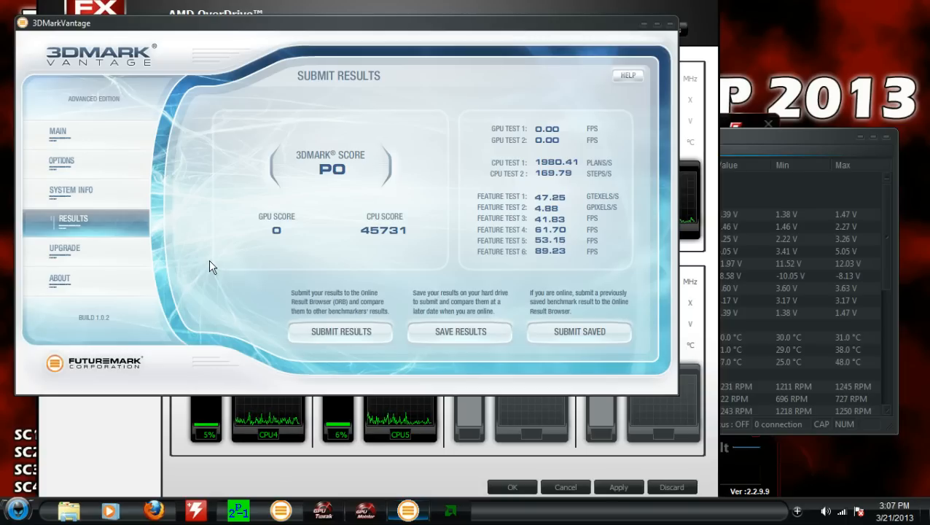
mouse_move(209, 184)
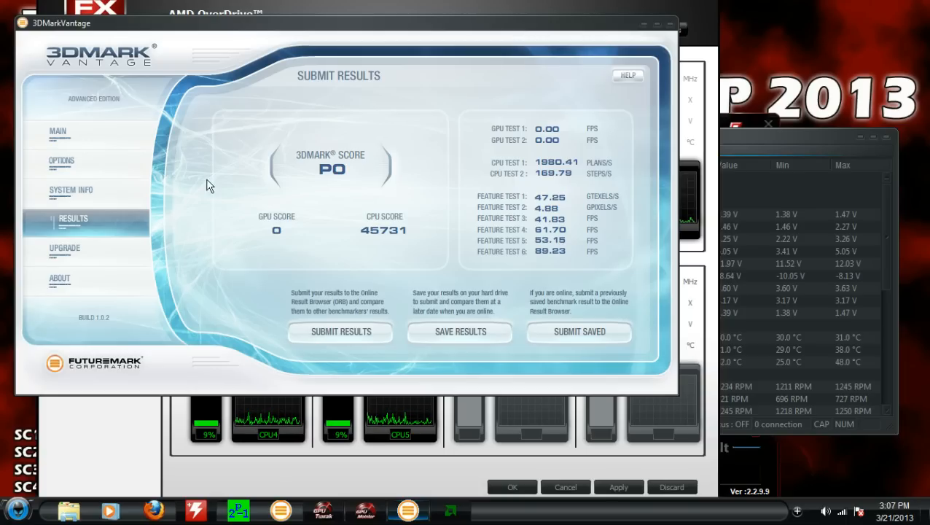
left_click(17, 507)
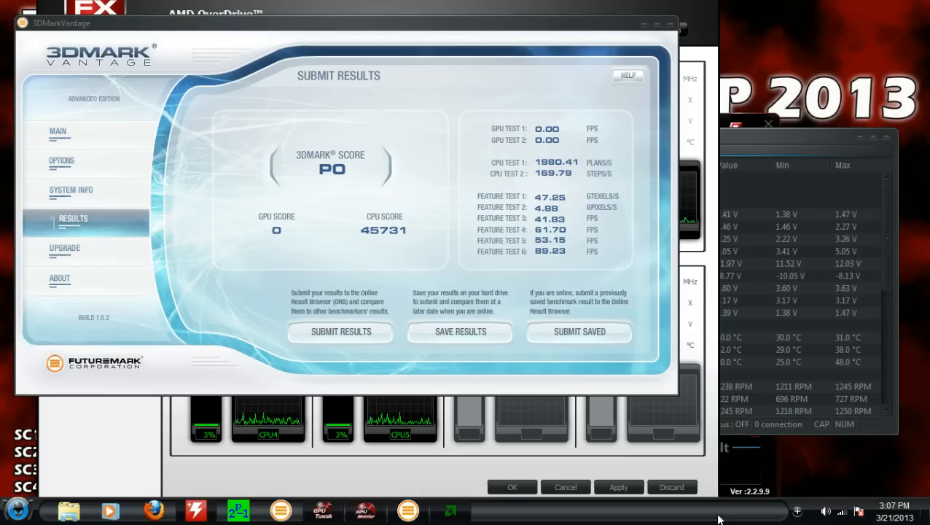
mouse_move(342, 155)
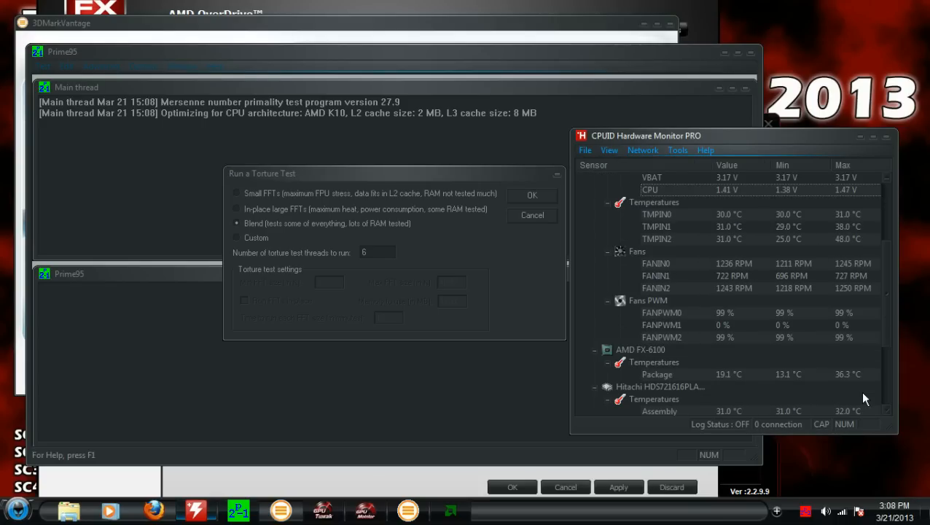
Start Prime95's Blend torture test, then stop all worker threads
left_click(531, 196)
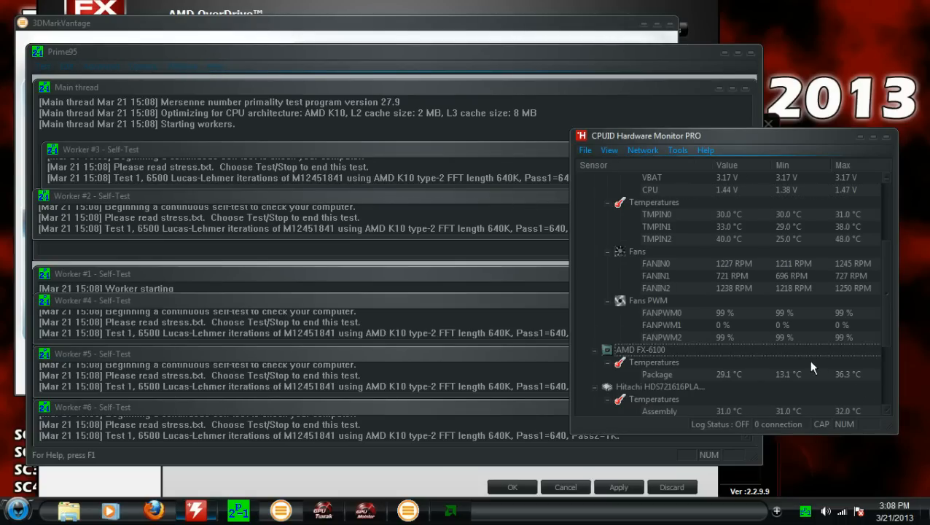
mouse_move(725, 393)
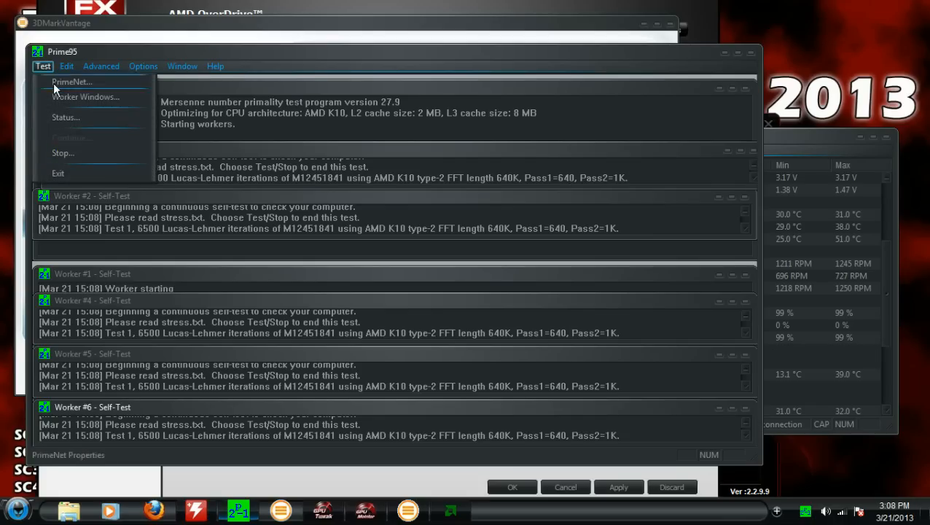
left_click(63, 153)
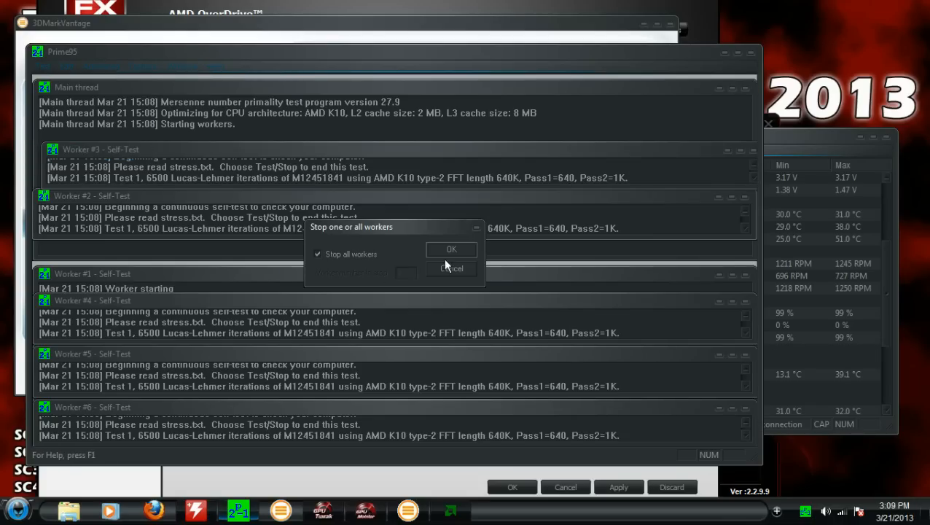
left_click(452, 248)
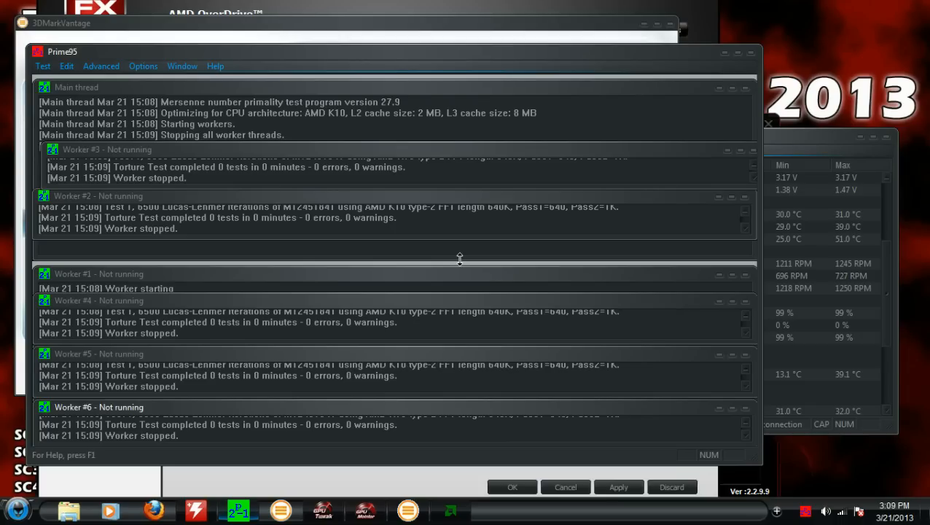
mouse_move(793, 55)
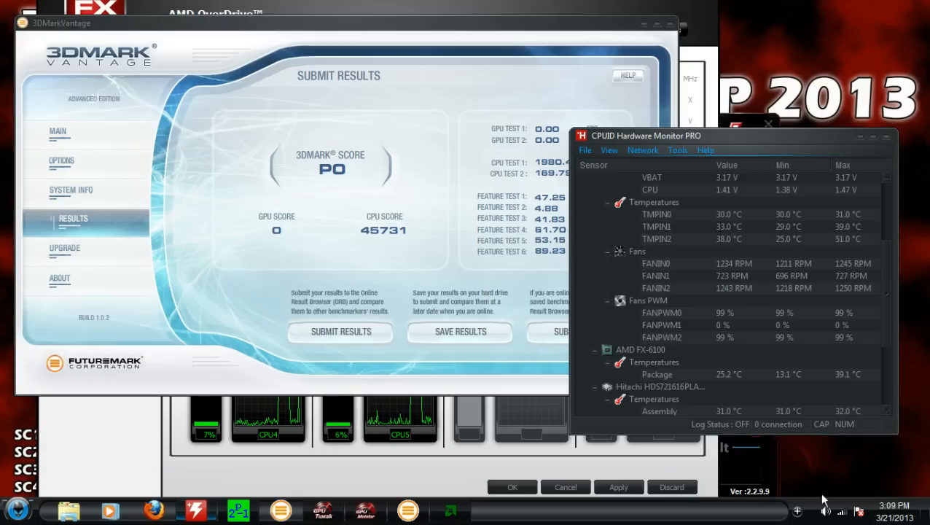
Bring HWMonitor PRO forward to check the 39.1 °C CPU package maximum
left_click(797, 510)
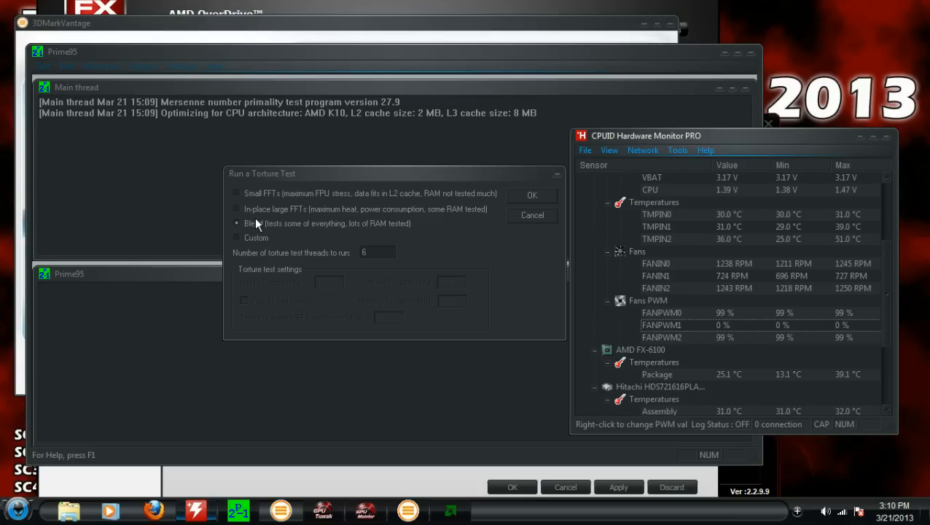
mouse_move(502, 207)
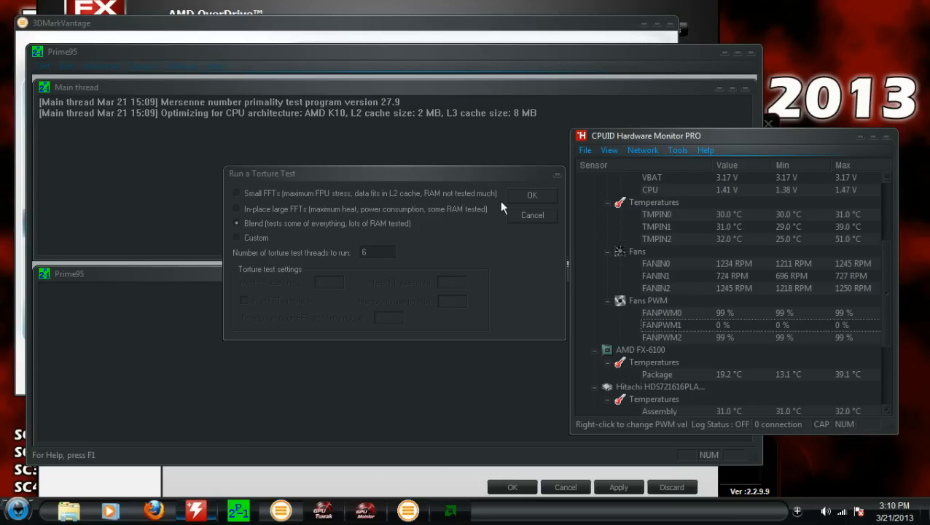
mouse_move(327, 264)
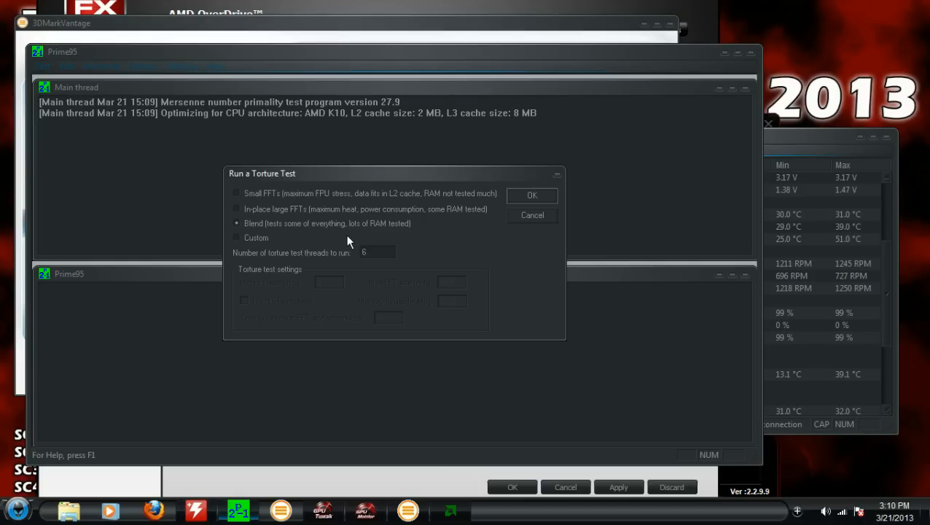
mouse_move(512, 259)
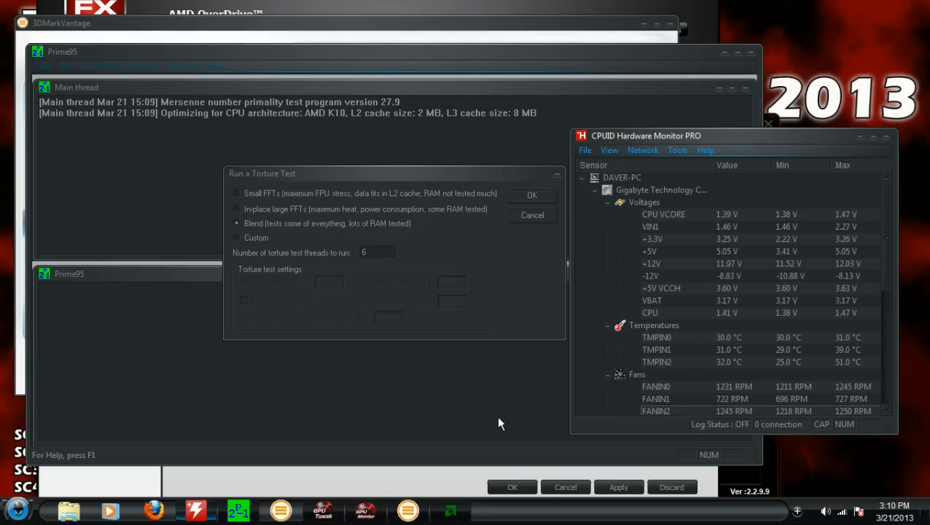
mouse_move(426, 405)
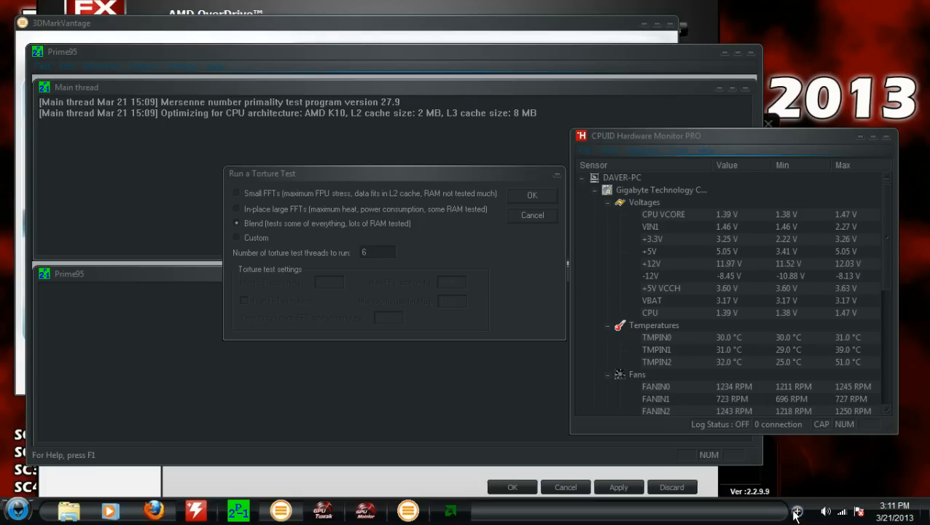
Reveal the taskbar's hidden icons while Prime95's Blend test waits
left_click(796, 511)
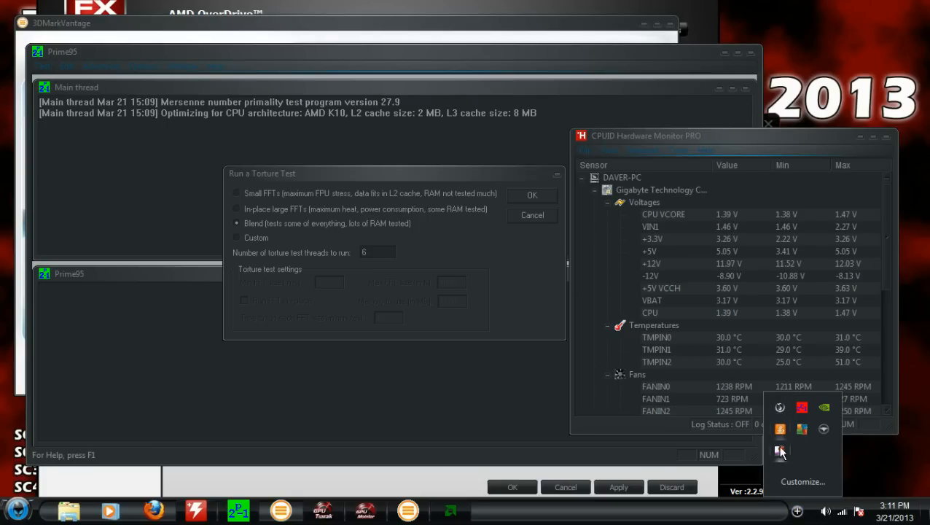